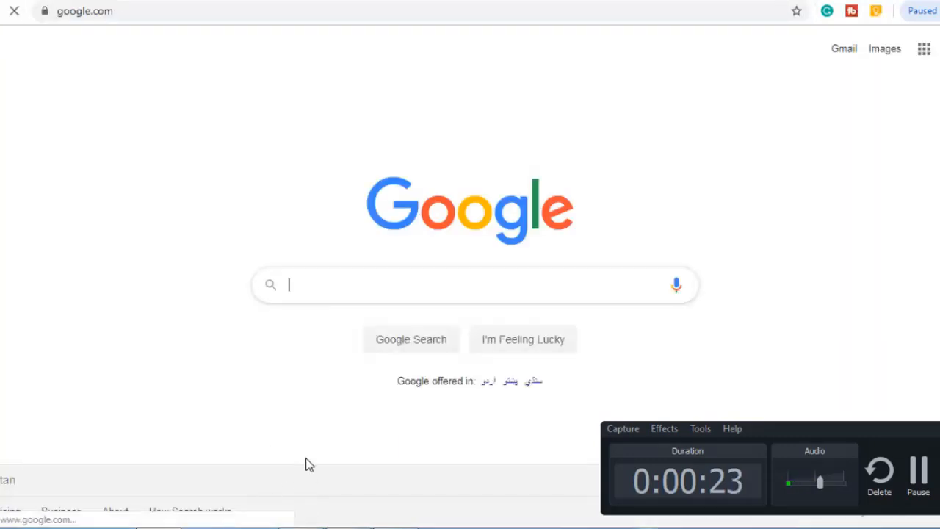
# Search Google for 'ncbi' and open the National Center for Biotechnology Information site.
pyautogui.write('ncbi')
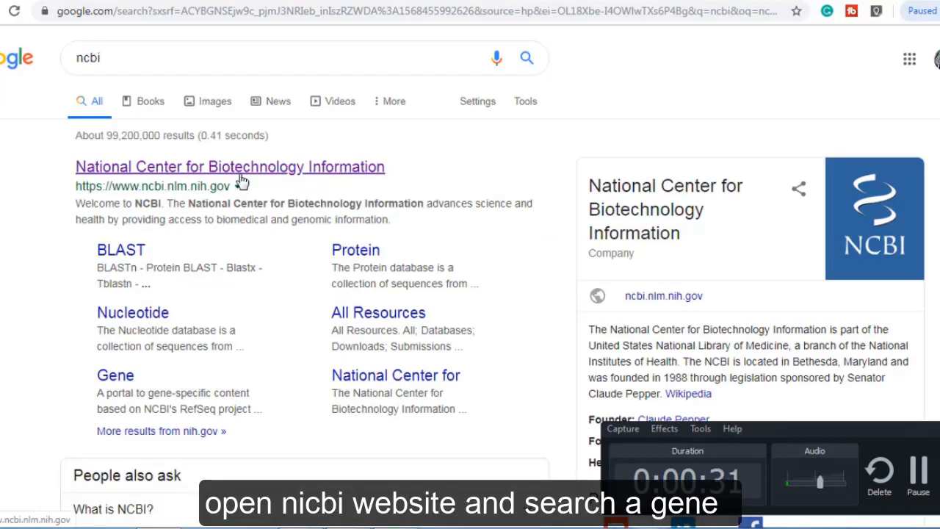
pyautogui.click(229, 167)
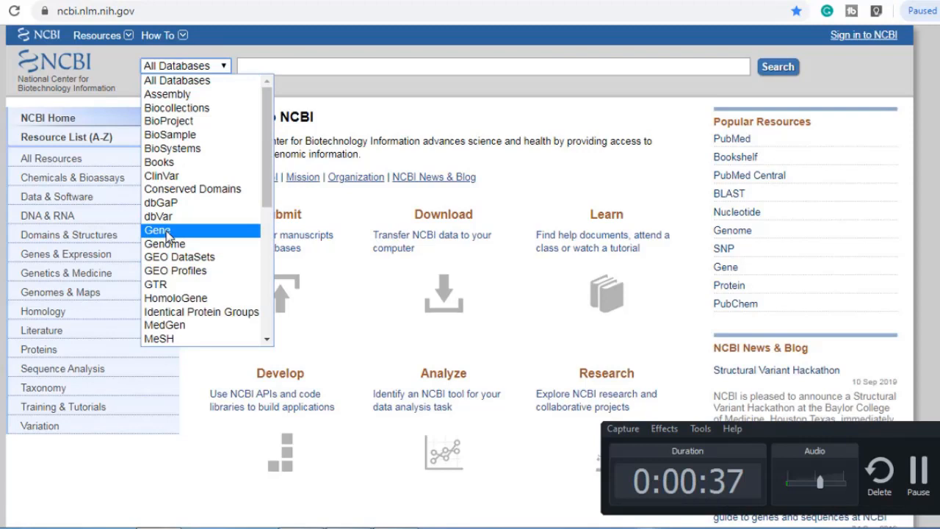
# Search the Gene database for 'melanin', listing 1345 results with human PMCH first.
pyautogui.click(157, 229)
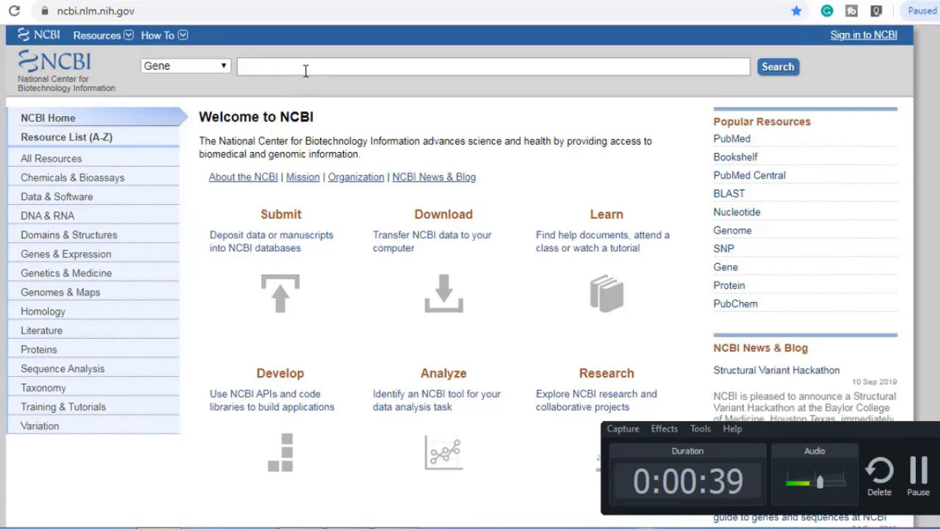
pyautogui.write('melanin')
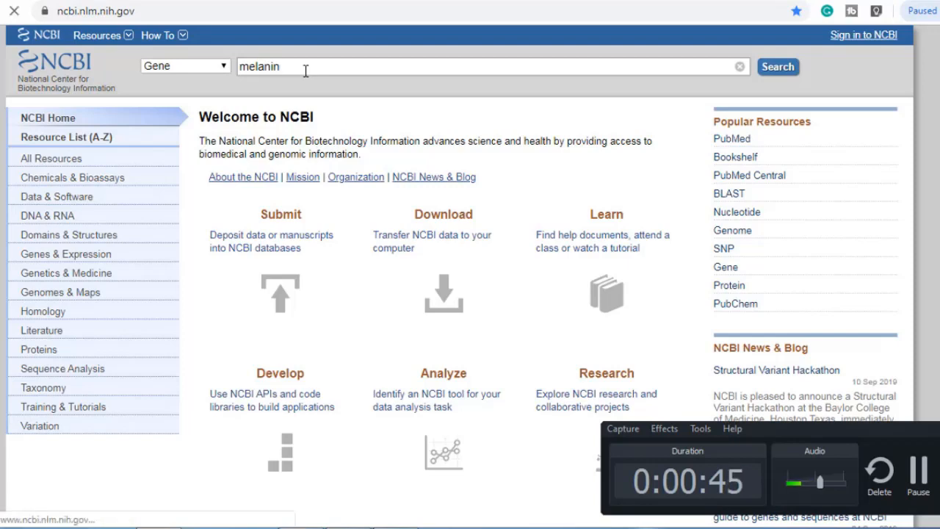
pyautogui.click(784, 68)
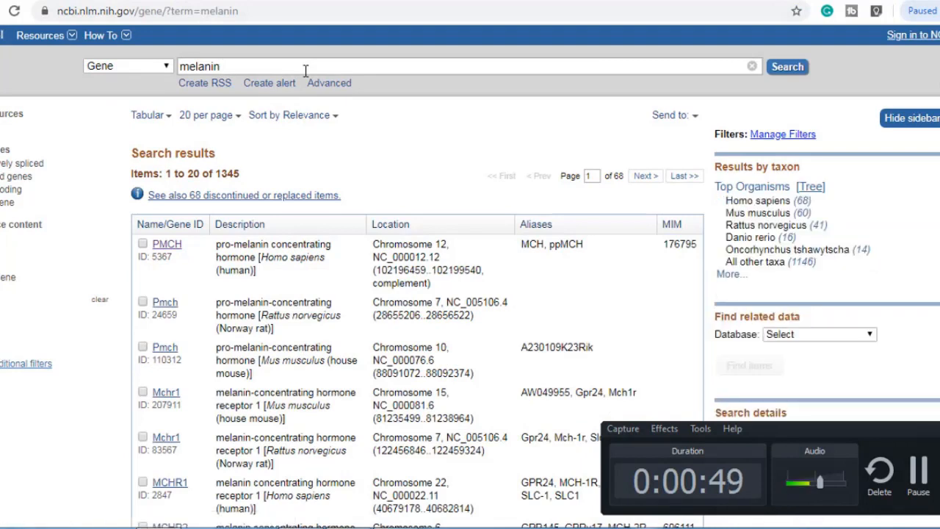
pyautogui.moveTo(455, 206)
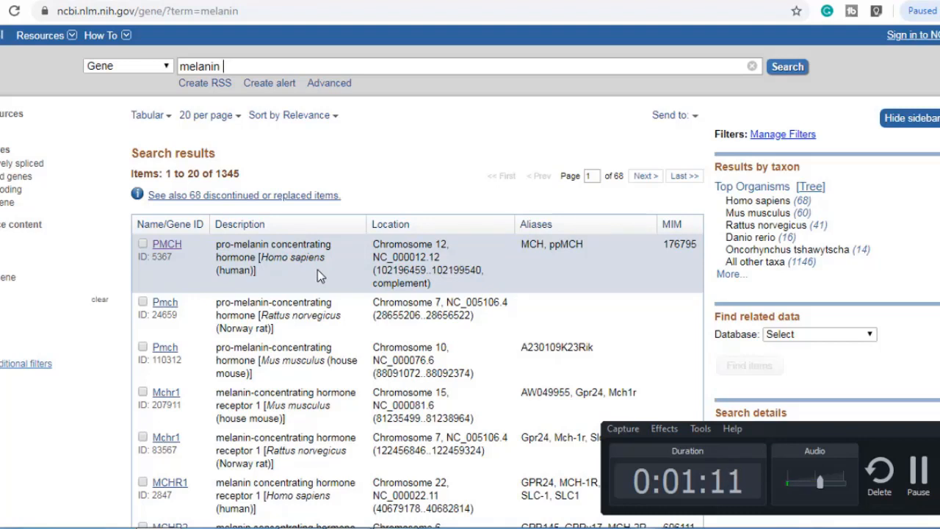
pyautogui.moveTo(290, 272)
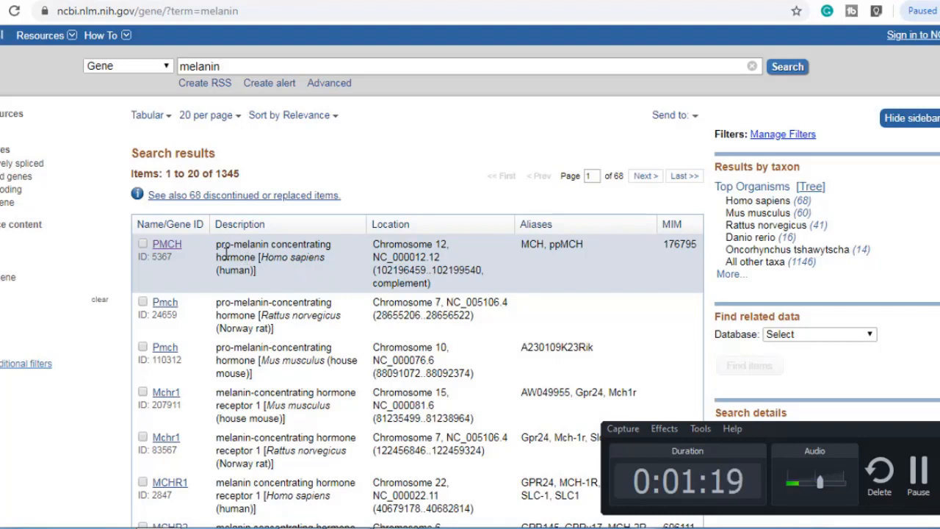
pyautogui.moveTo(170, 248)
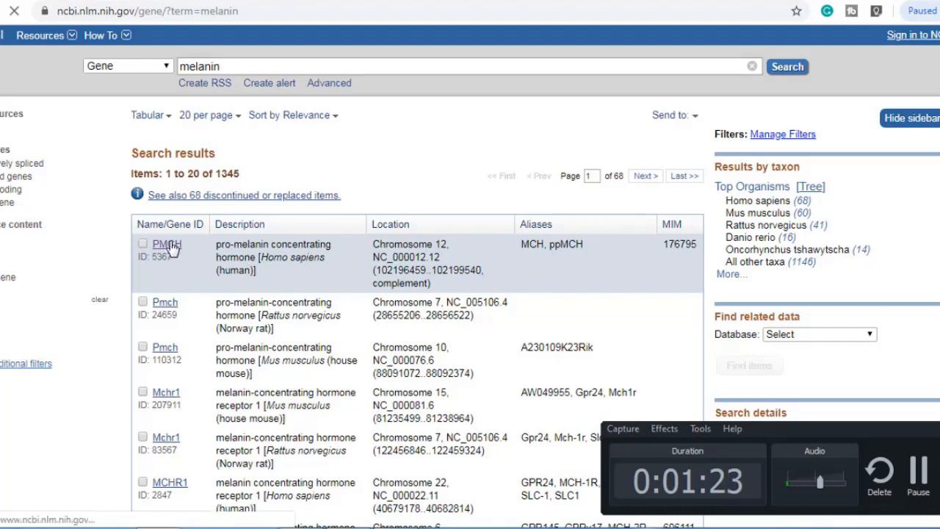
# Open the human PMCH gene record and move down through its summary and chromosome 12 context.
pyautogui.click(161, 244)
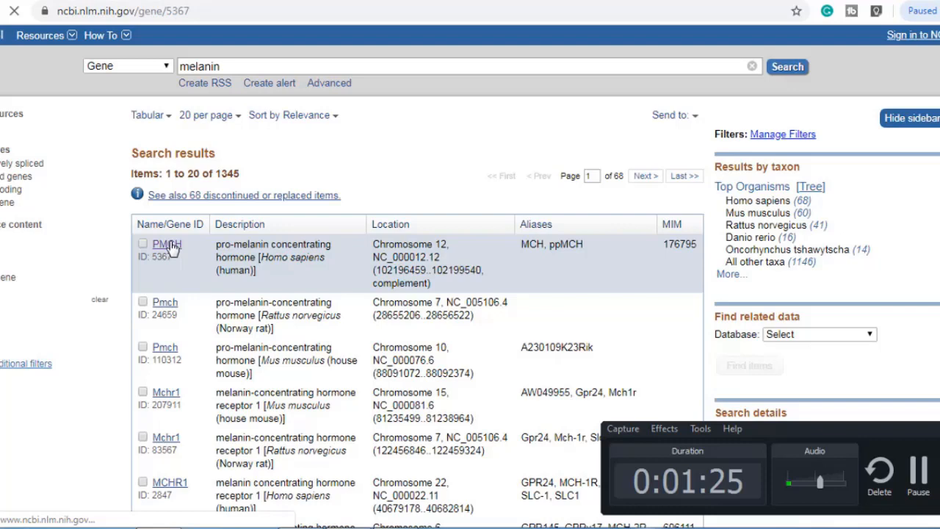
pyautogui.click(162, 243)
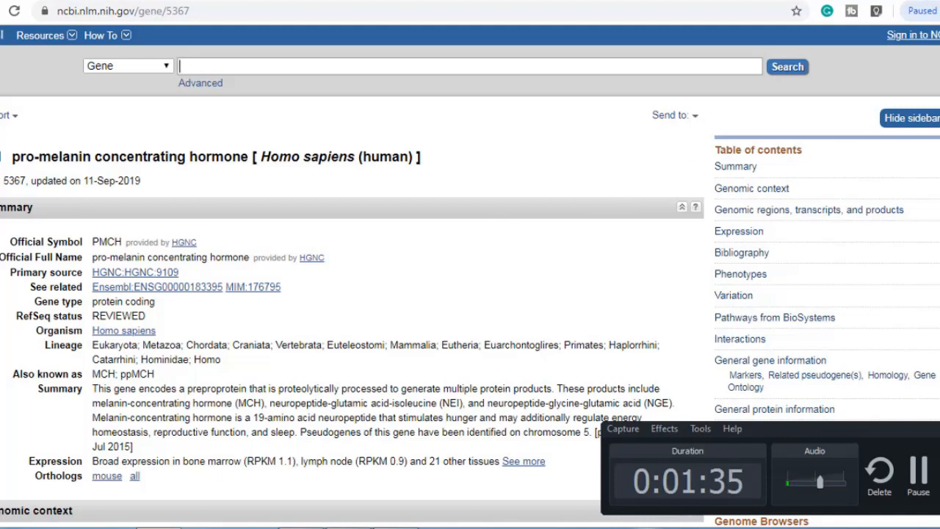
pyautogui.scroll(-3)
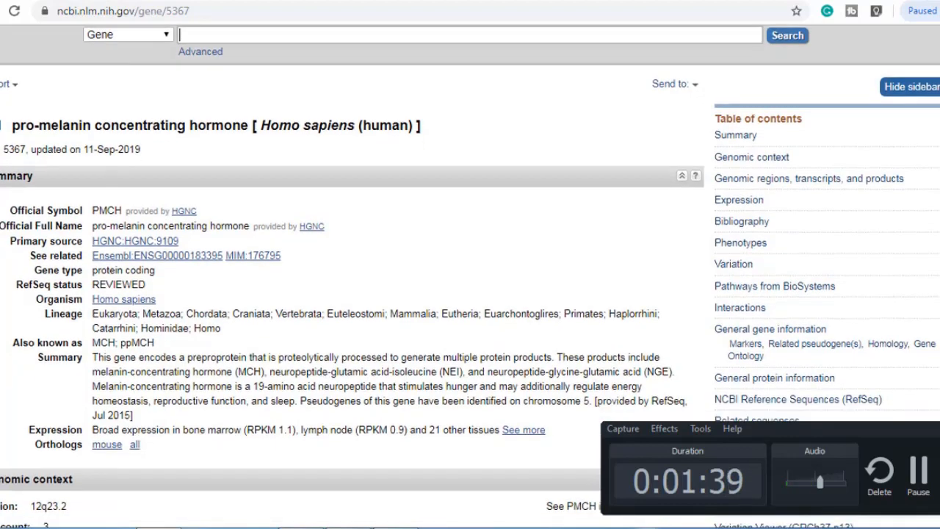
pyautogui.scroll(-3)
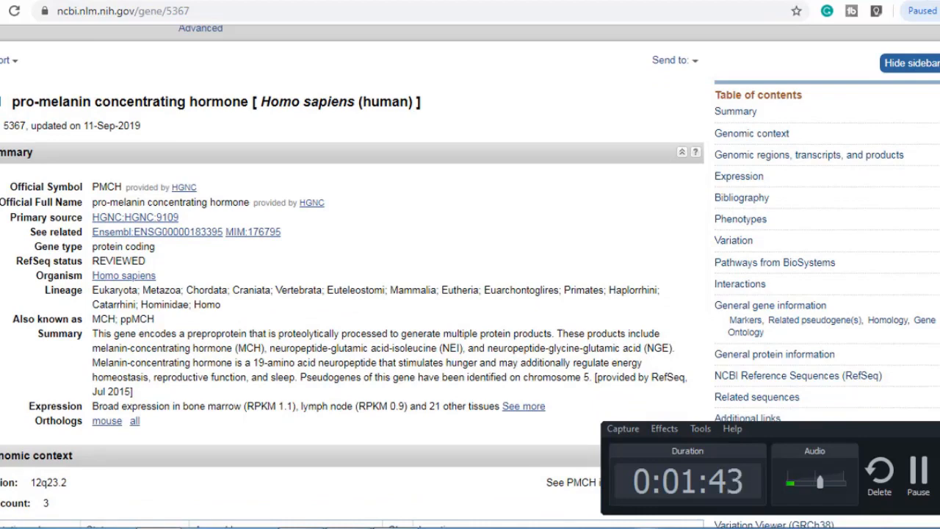
pyautogui.scroll(-3)
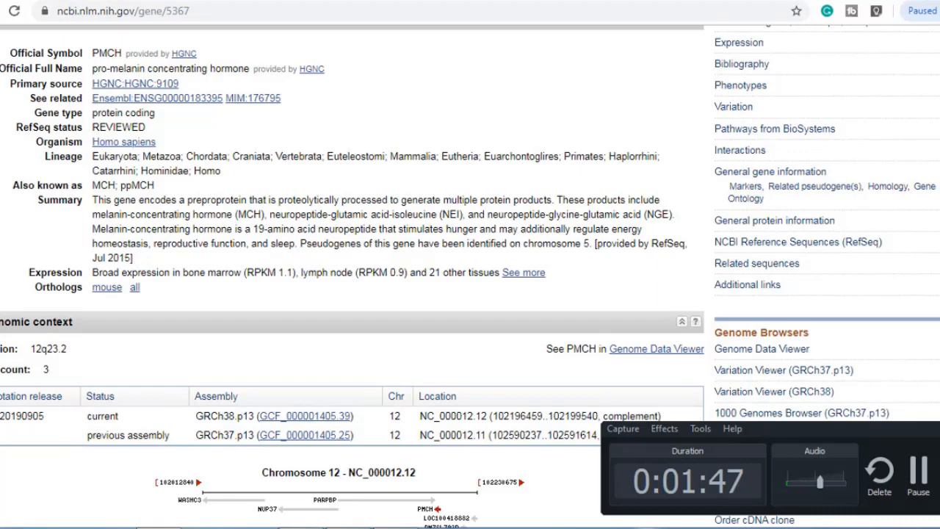
pyautogui.scroll(-3)
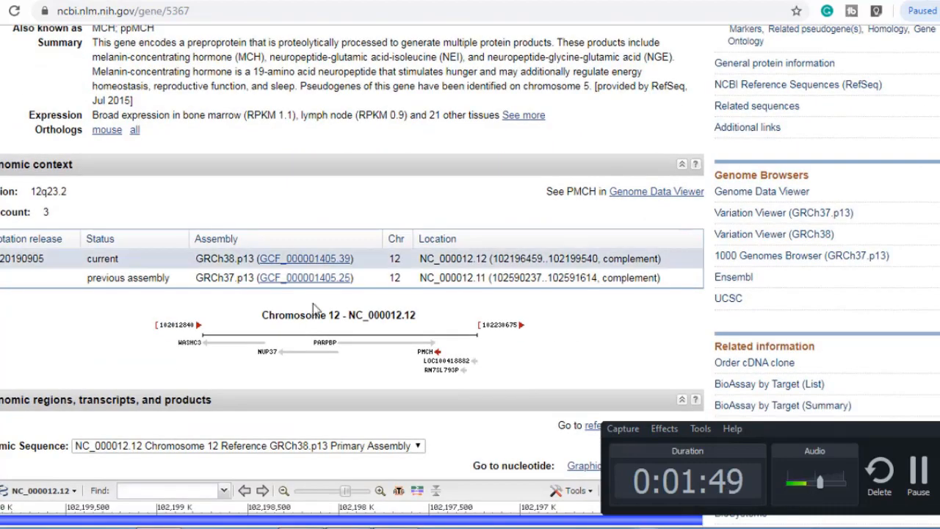
pyautogui.doubleClick(301, 314)
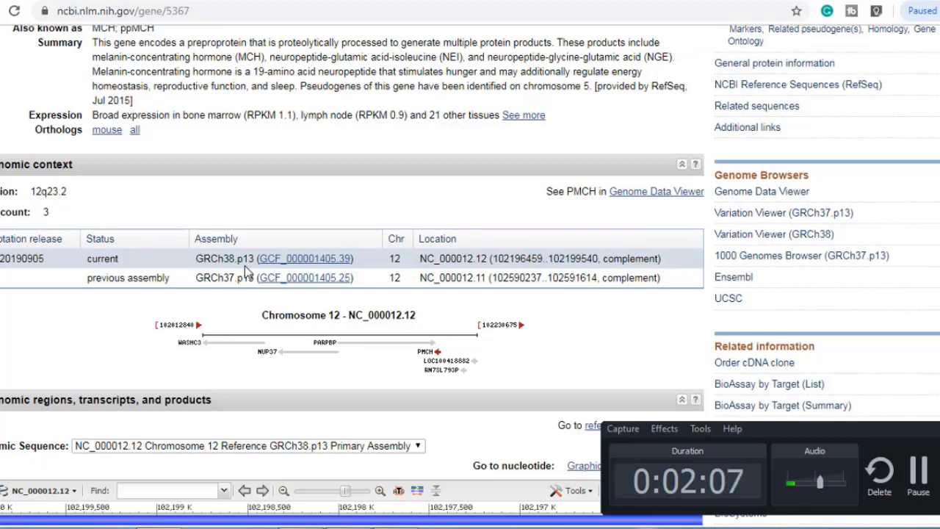
pyautogui.moveTo(247, 271)
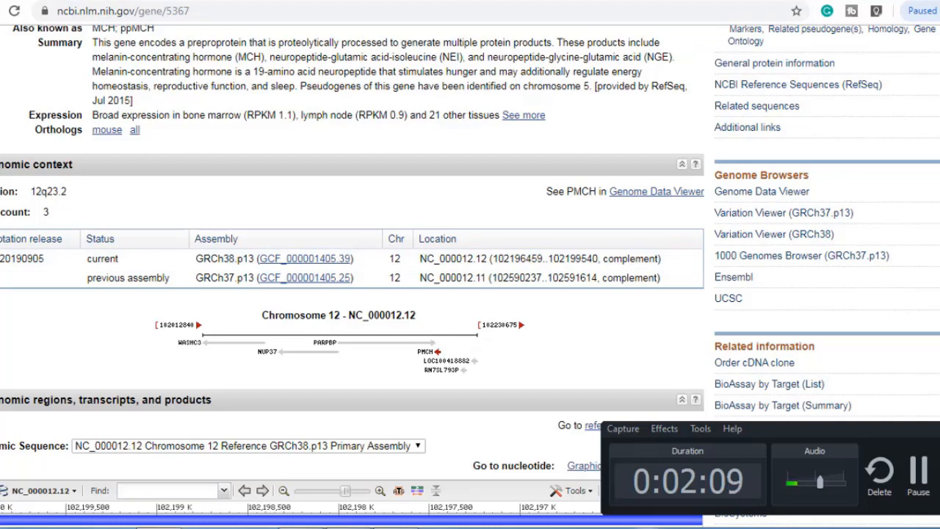
# Scroll on to the Genomic regions, transcripts, and products graphics.
pyautogui.scroll(-3)
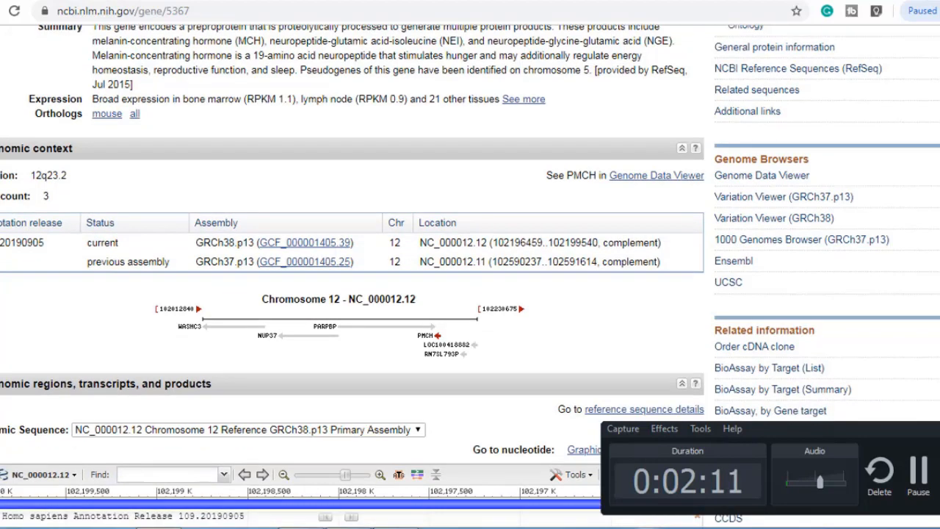
pyautogui.scroll(-3)
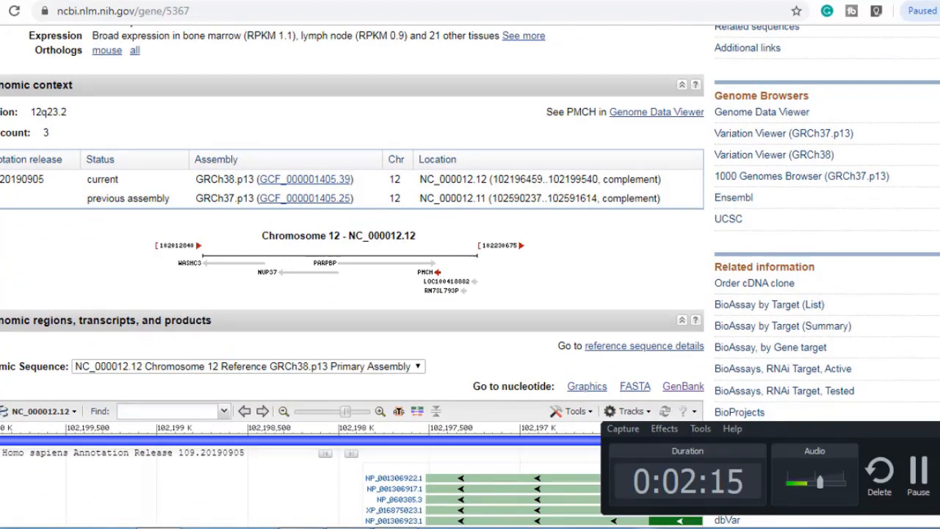
pyautogui.scroll(-3)
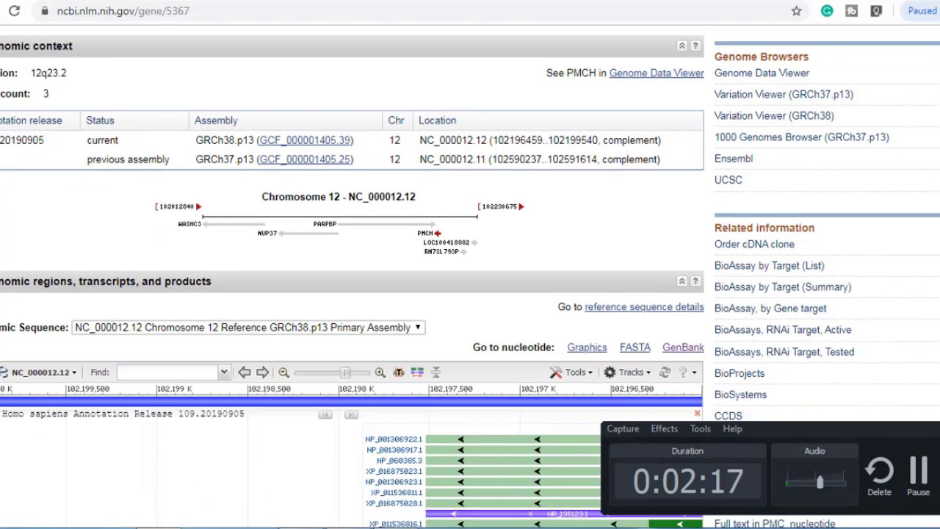
pyautogui.scroll(-3)
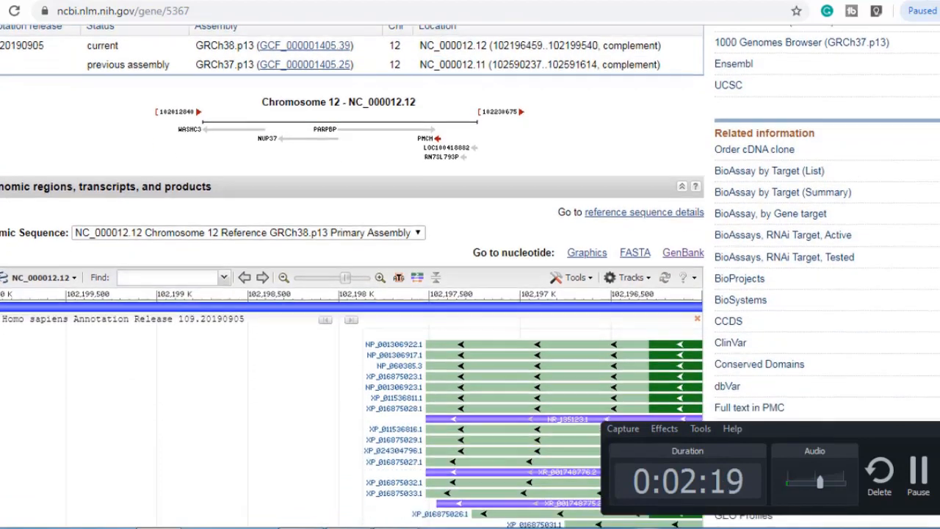
pyautogui.scroll(-3)
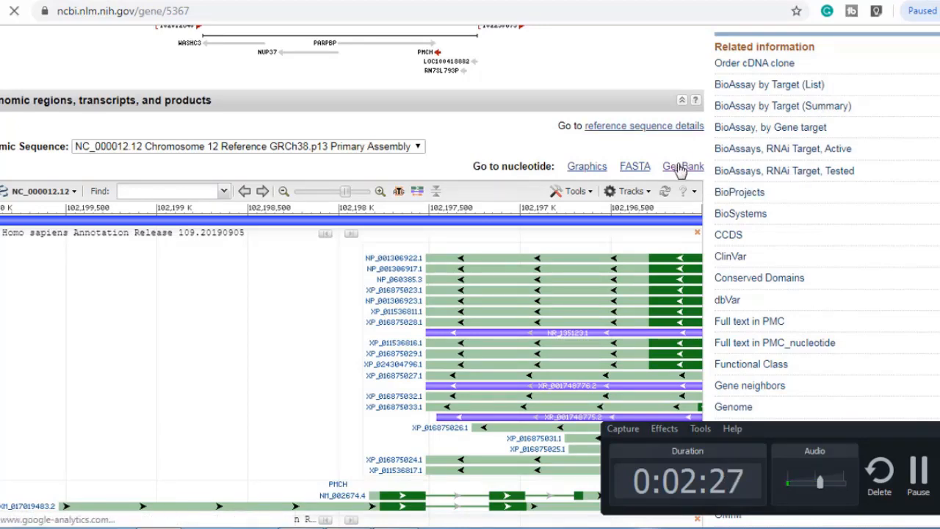
# Open the GenBank record for the chromosome 12 PMCH region and move into its features list.
pyautogui.click(683, 166)
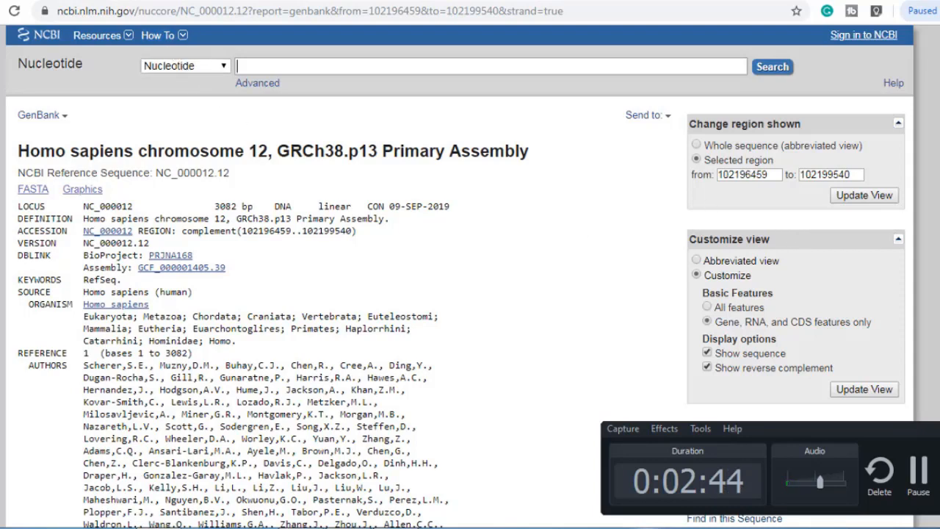
pyautogui.scroll(-3)
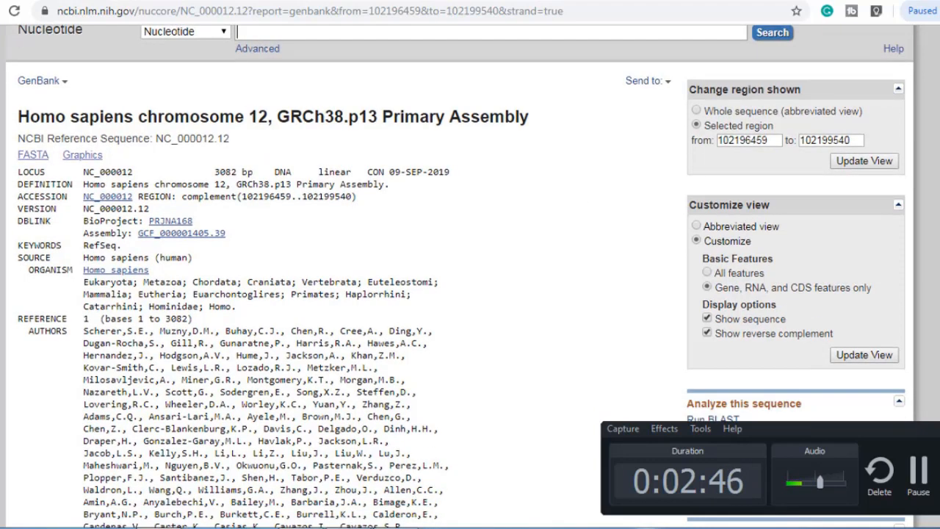
pyautogui.scroll(-3)
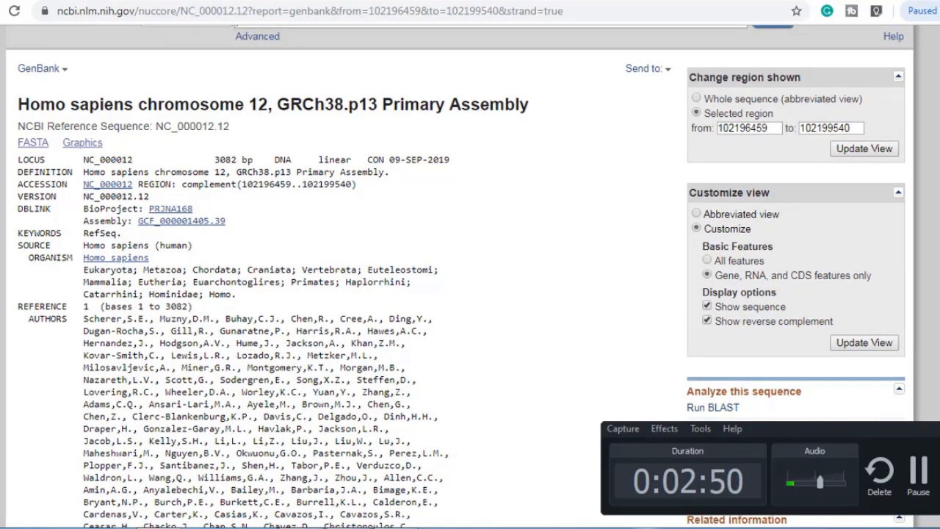
pyautogui.scroll(-3)
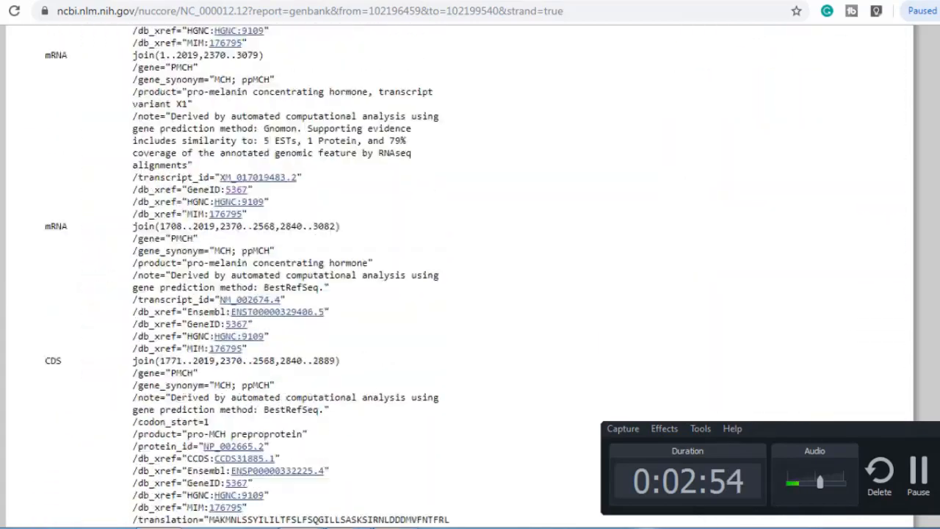
pyautogui.scroll(-3)
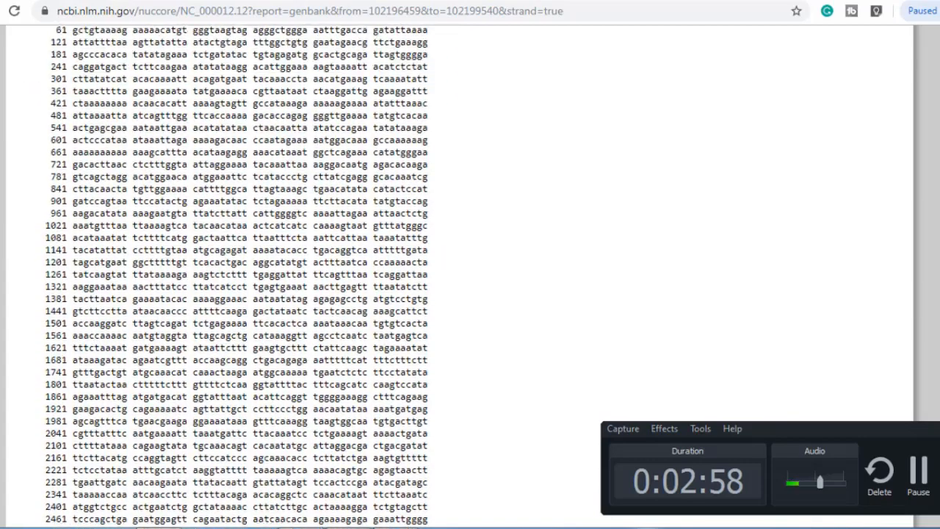
# Scroll to the PMCH CDS feature join(1771..2019,2370..2568,2840..2889).
pyautogui.scroll(-3)
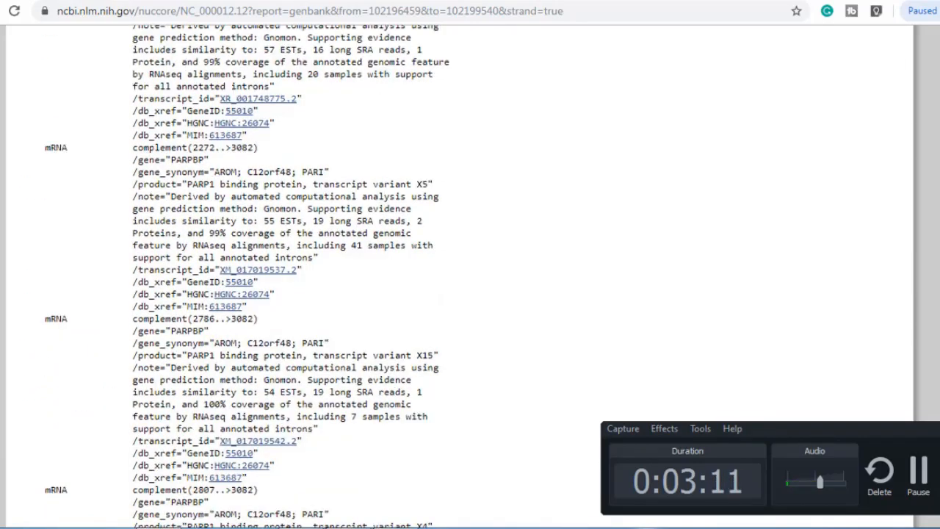
pyautogui.scroll(-3)
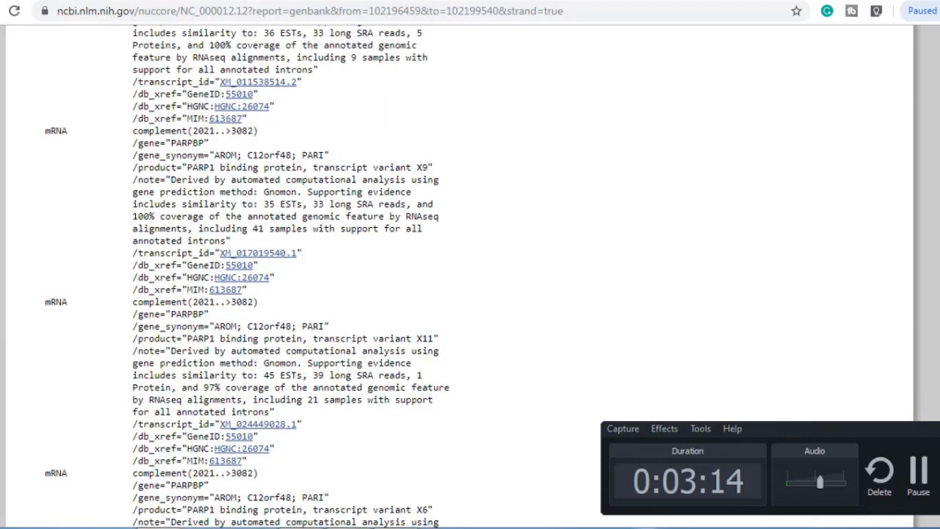
pyautogui.scroll(-3)
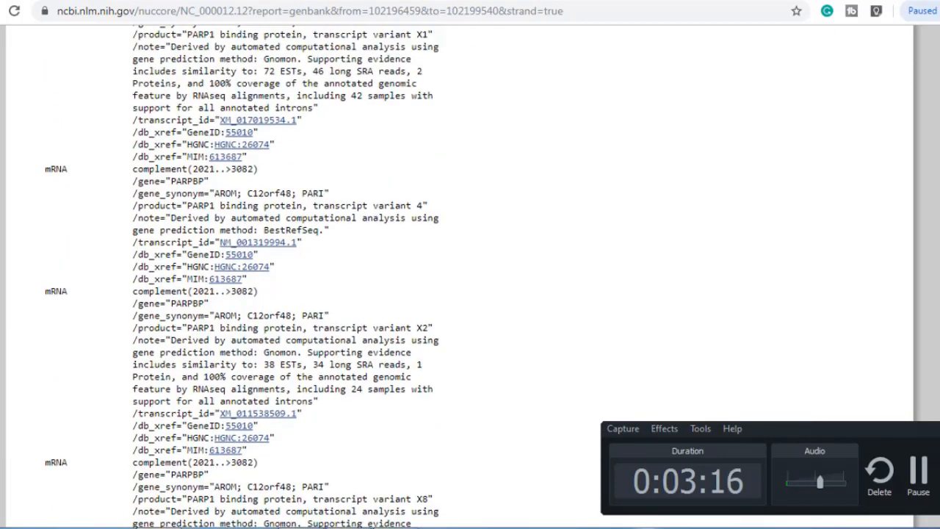
pyautogui.scroll(-3)
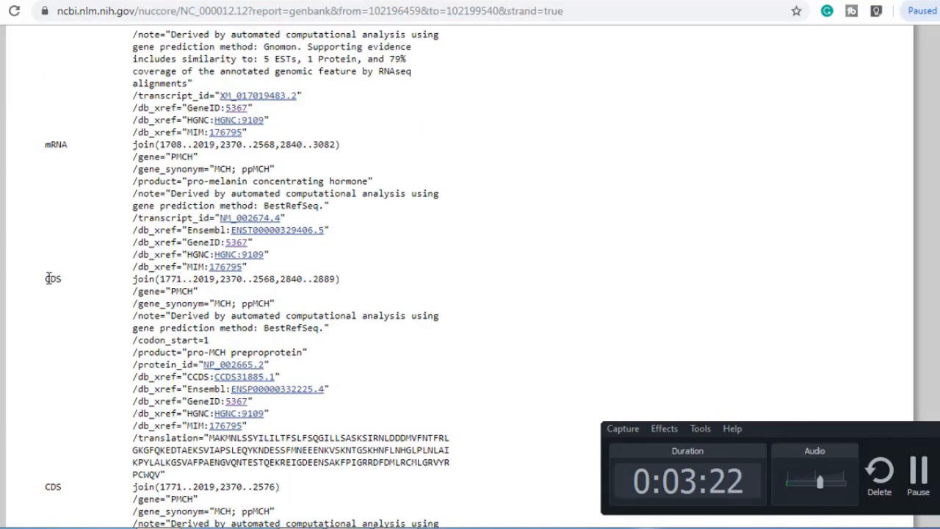
# Pick out CDS start 1771 and exon ranges 2840..2889 and 1771..2019, then reach the ORIGIN listing.
pyautogui.doubleClick(33, 279)
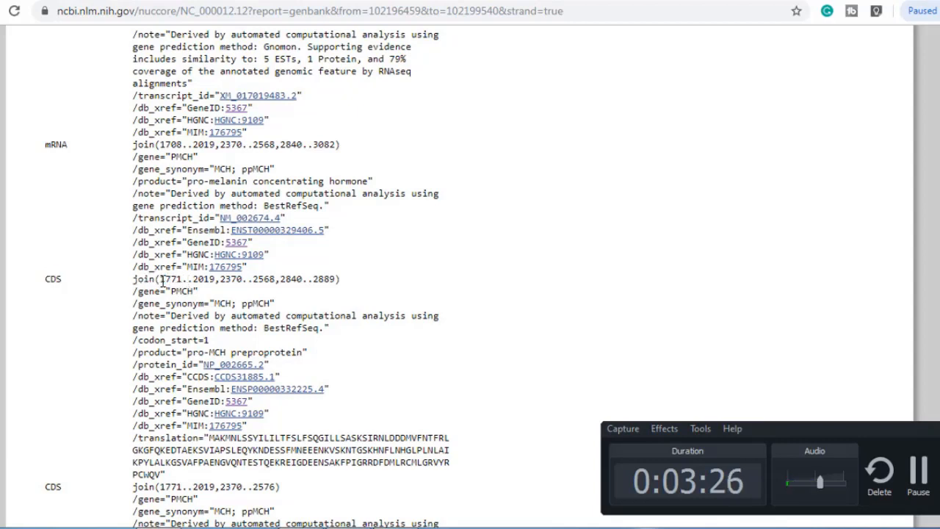
pyautogui.doubleClick(163, 279)
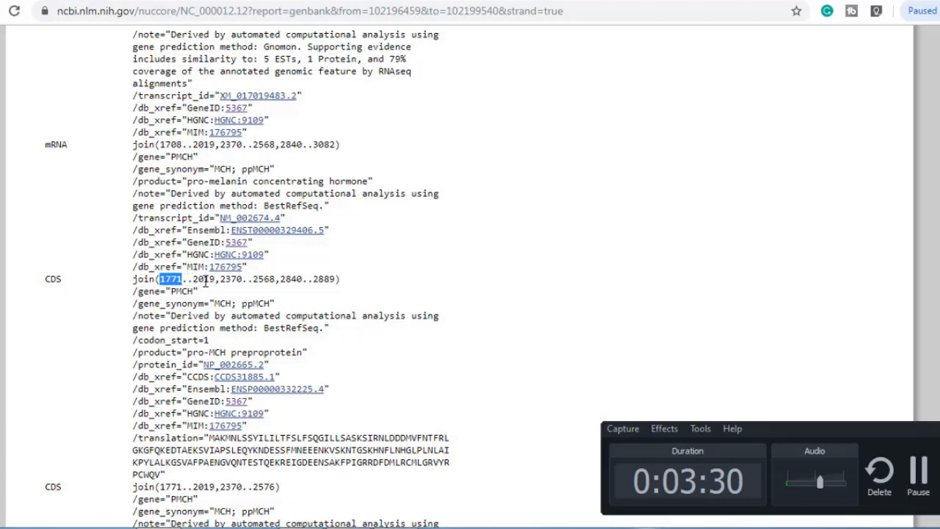
pyautogui.moveTo(158, 279); pyautogui.dragTo(214, 279)
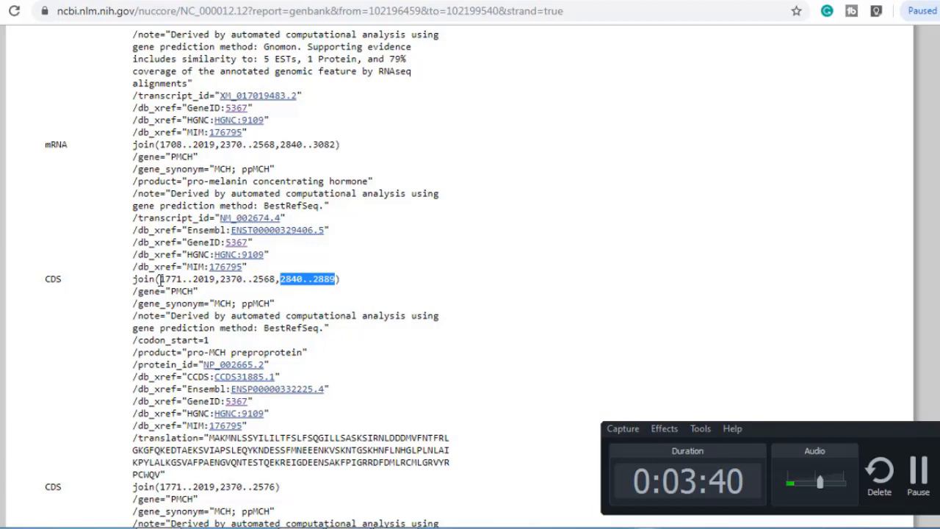
pyautogui.doubleClick(159, 279)
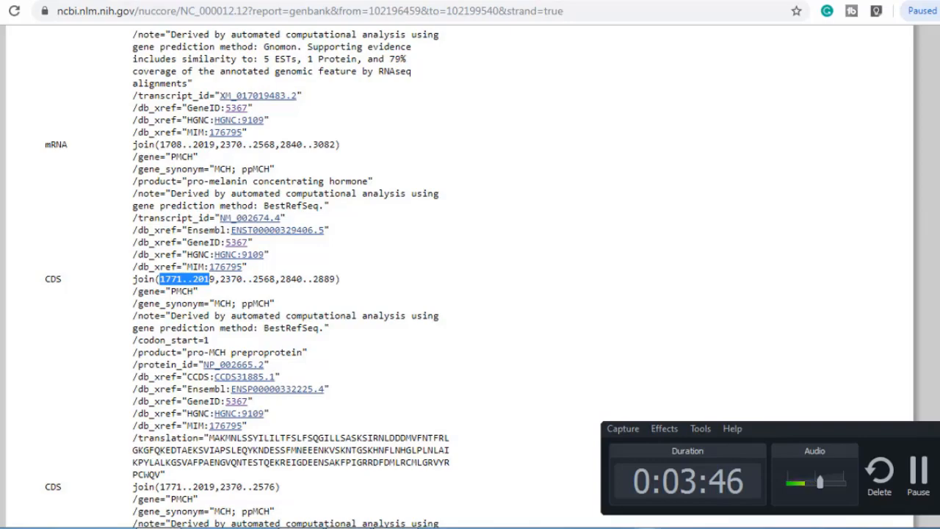
pyautogui.scroll(-3)
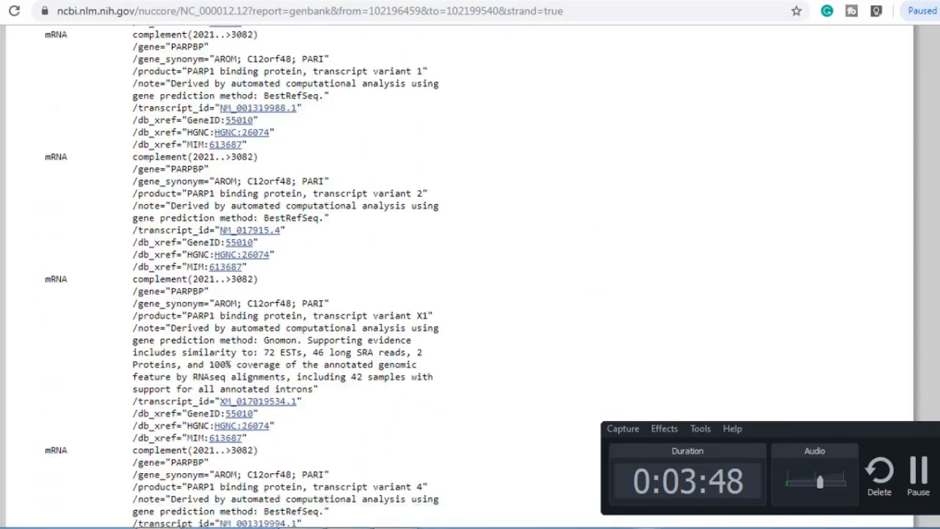
pyautogui.scroll(-3)
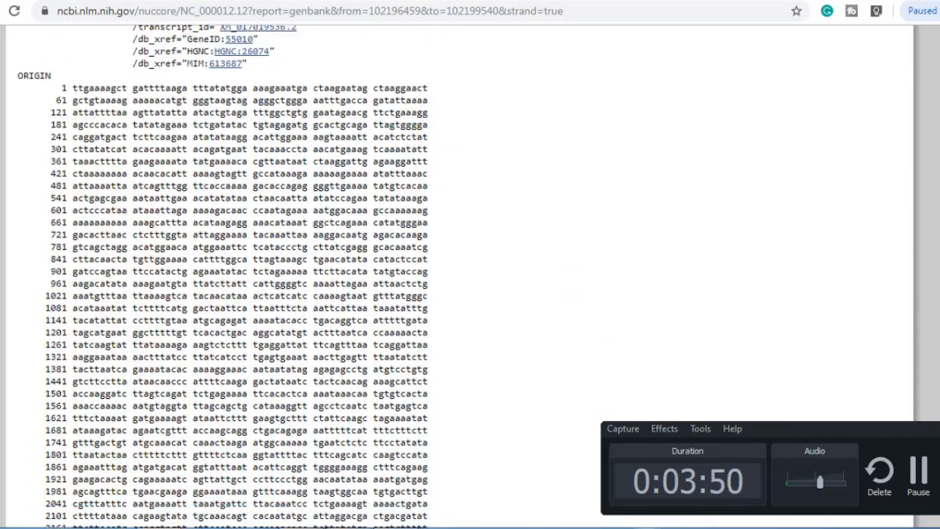
# Mark the first exon's bases from the atg at 1771 to about 2019 in the ORIGIN sequence.
pyautogui.scroll(-3)
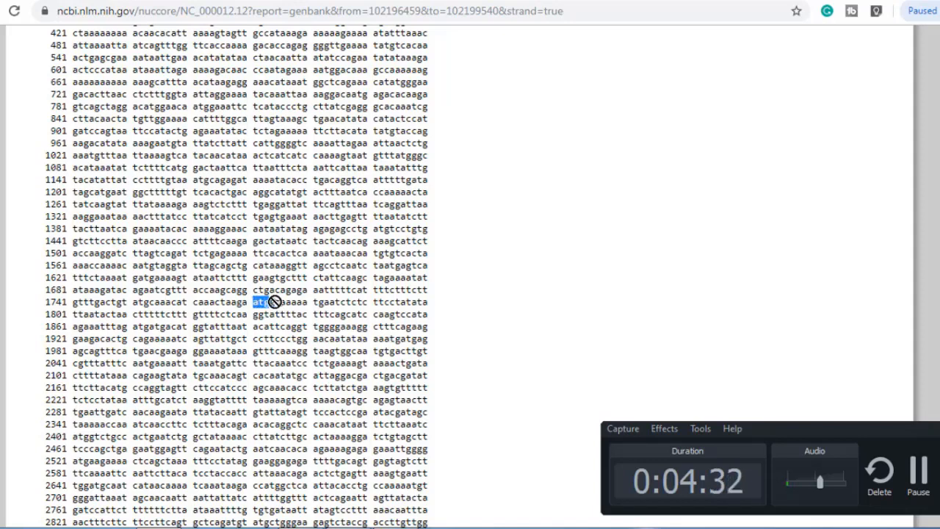
pyautogui.moveTo(252, 302); pyautogui.dragTo(276, 315)
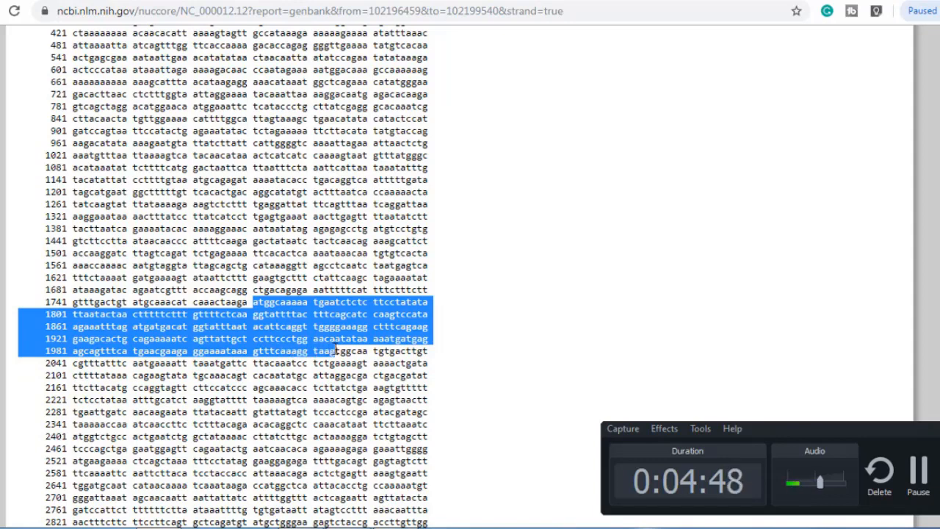
pyautogui.moveTo(639, 302)
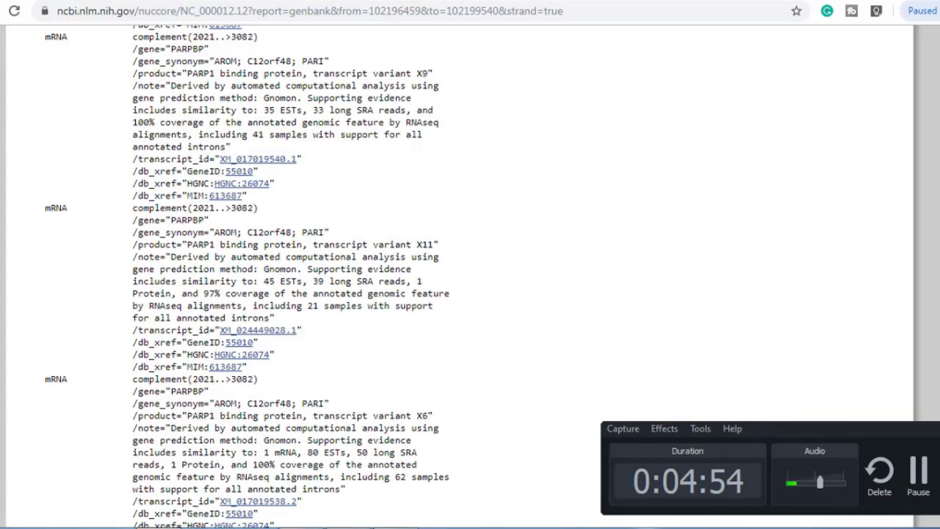
# Recheck the first exon range 1771..2019 on the CDS line and return to the record top.
pyautogui.scroll(-3)
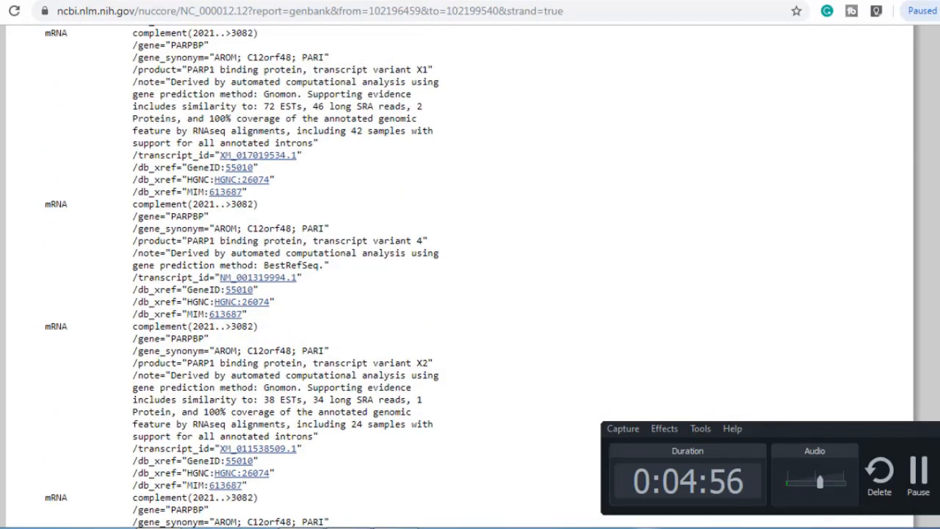
pyautogui.scroll(-3)
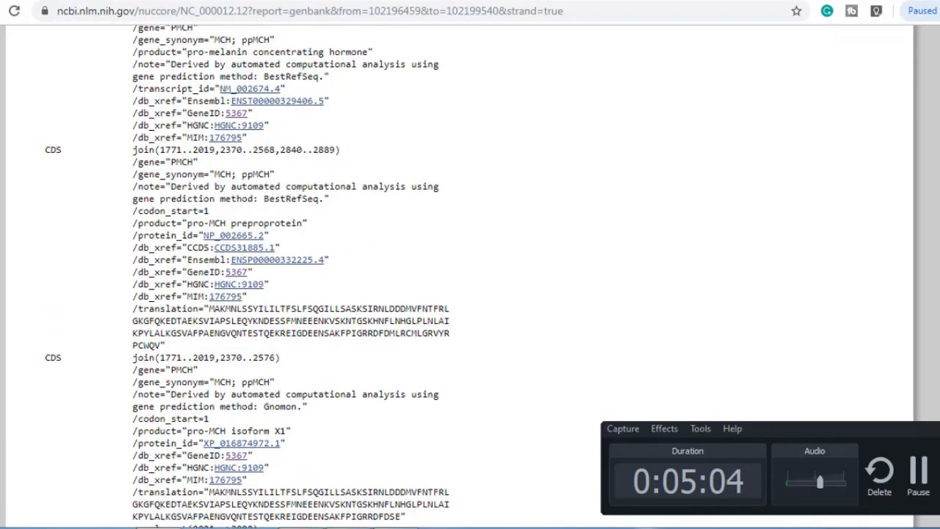
pyautogui.doubleClick(154, 150)
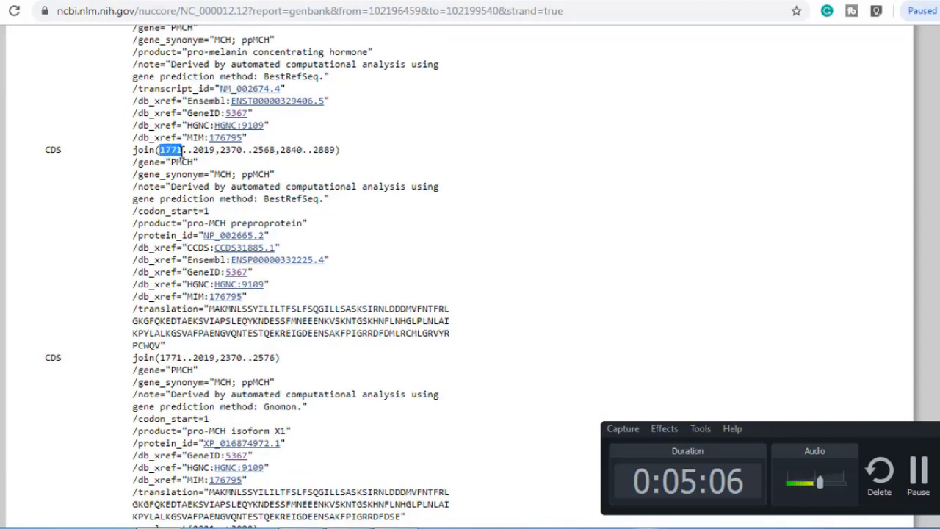
pyautogui.moveTo(160, 150); pyautogui.dragTo(215, 150)
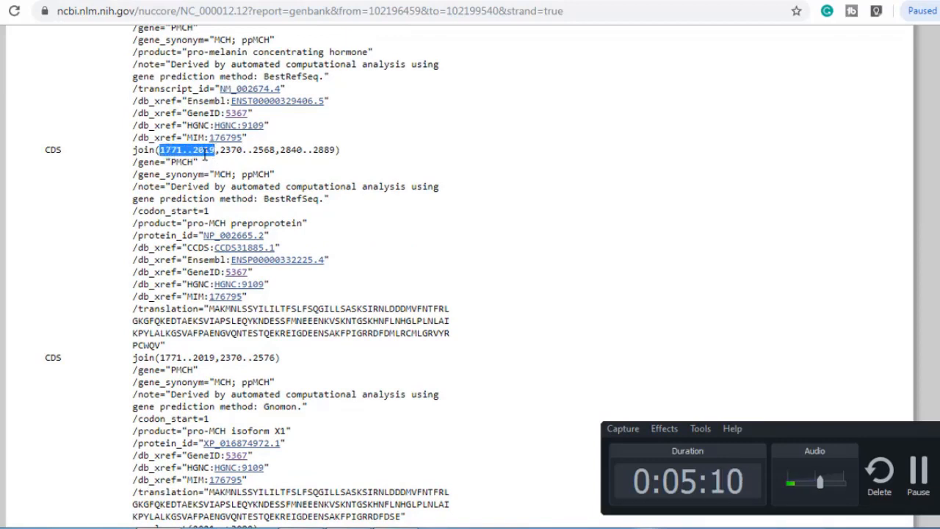
pyautogui.click(220, 151)
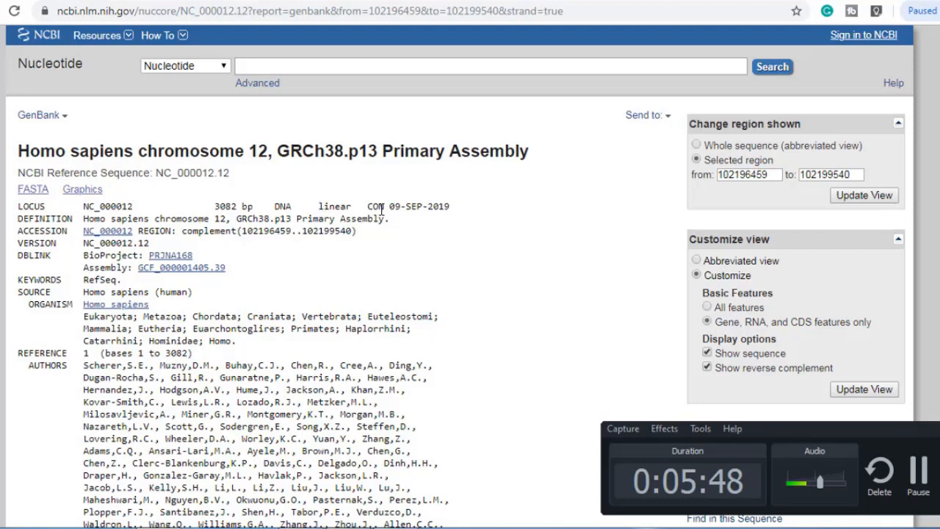
pyautogui.moveTo(182, 169)
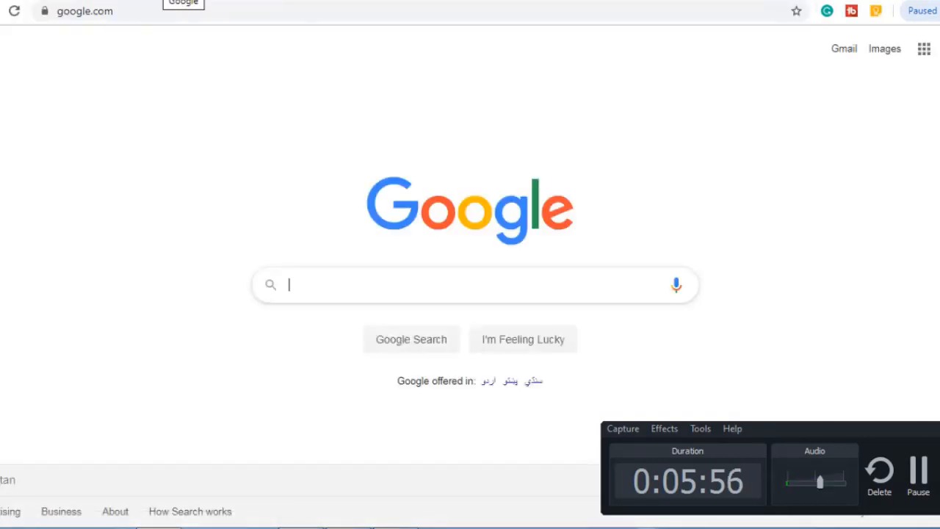
# Search Google for 'ucsc genome browser' and open the UCSC Genome Browser Home site.
pyautogui.write('u')
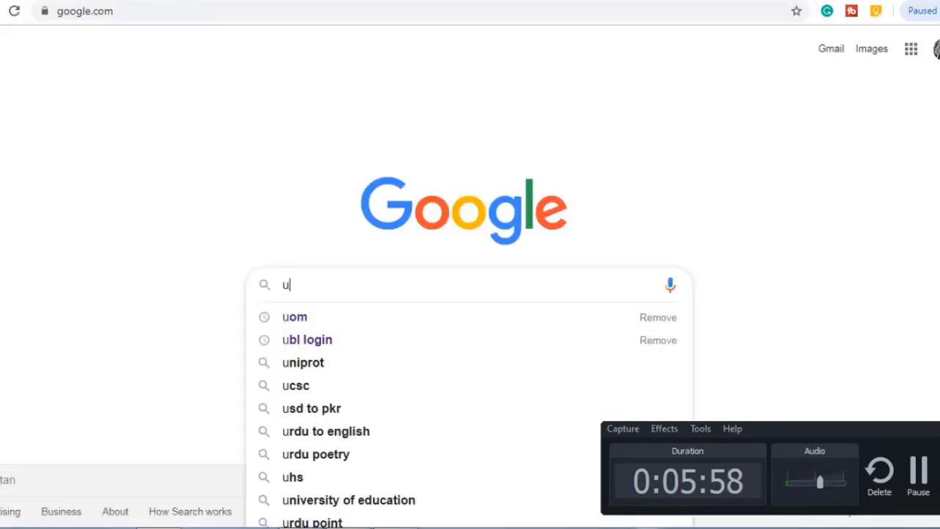
pyautogui.write('csc')
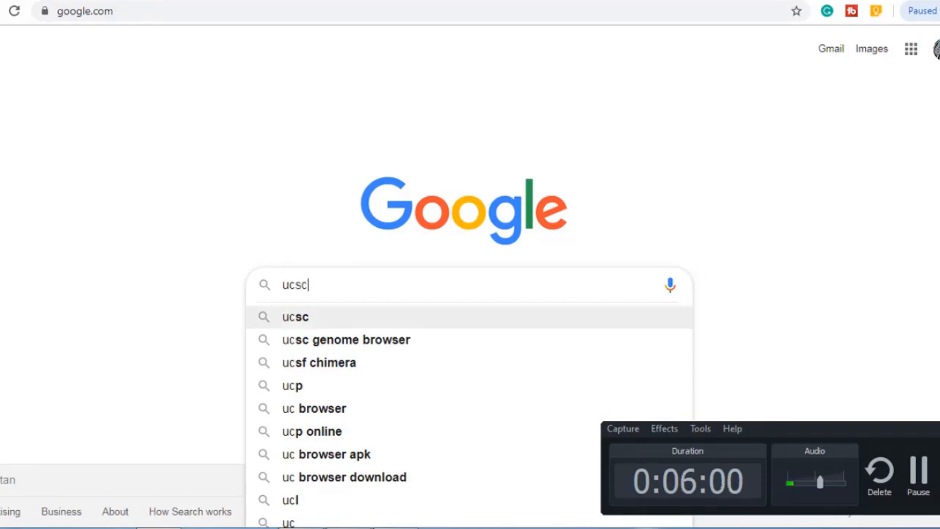
pyautogui.click(346, 339)
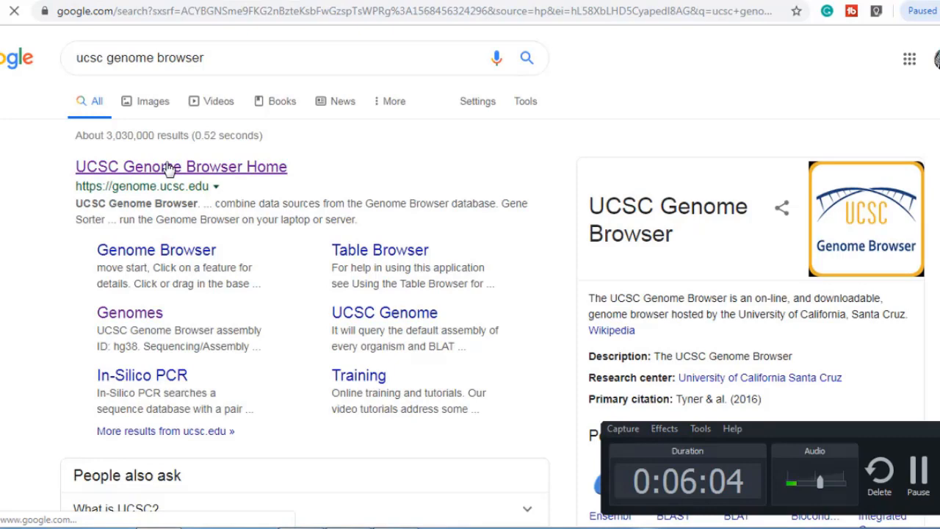
pyautogui.click(169, 168)
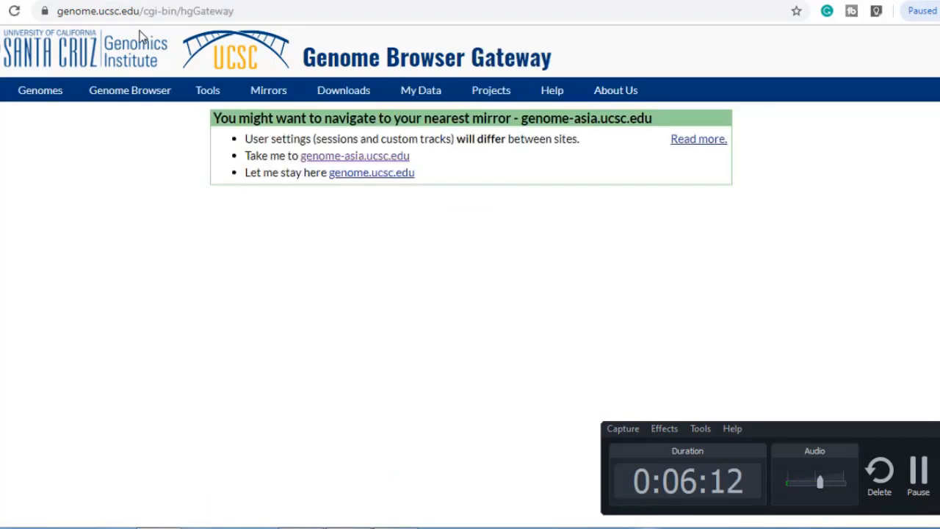
pyautogui.moveTo(332, 161)
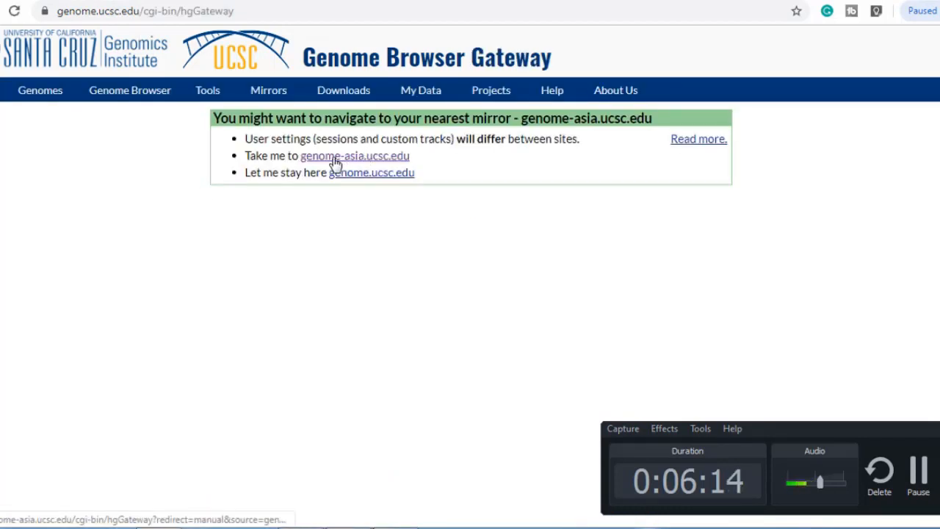
# Follow the mirror notice to the genome-asia.ucsc.edu Gateway with the hg38 assembly.
pyautogui.click(336, 160)
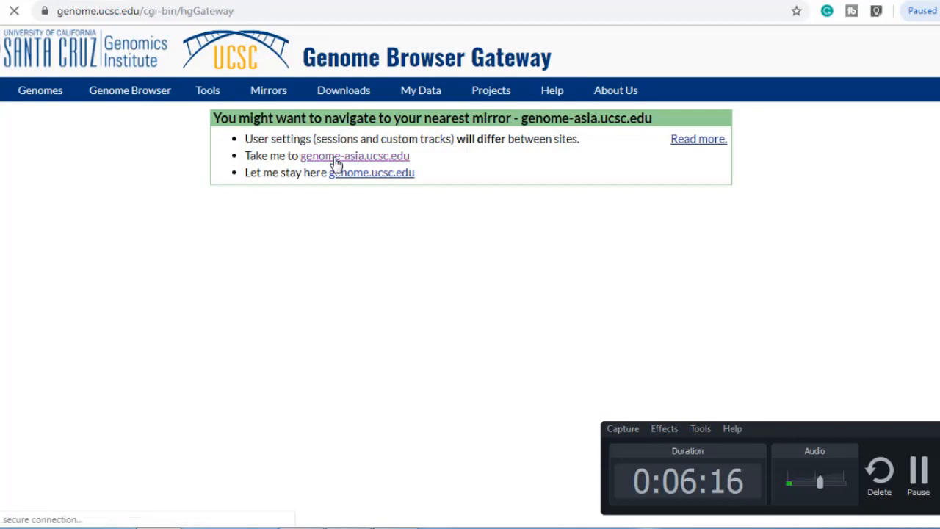
pyautogui.click(356, 156)
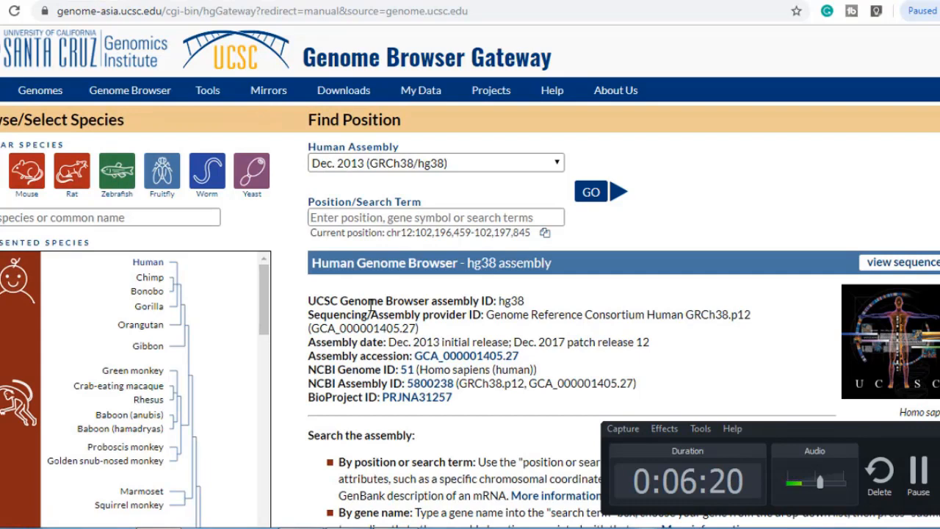
pyautogui.moveTo(94, 31)
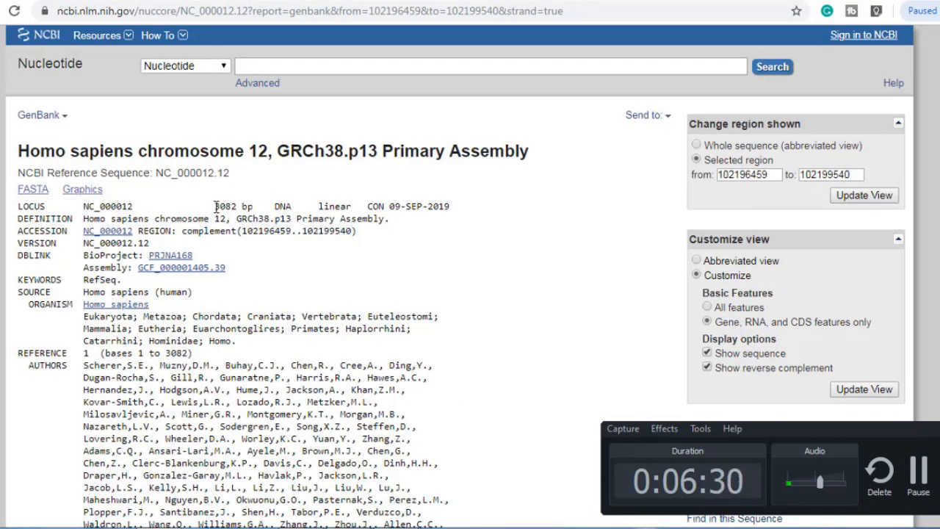
# Check the record's 3082 bp length, then submit PMCH as the UCSC hg38 position search.
pyautogui.doubleClick(229, 206)
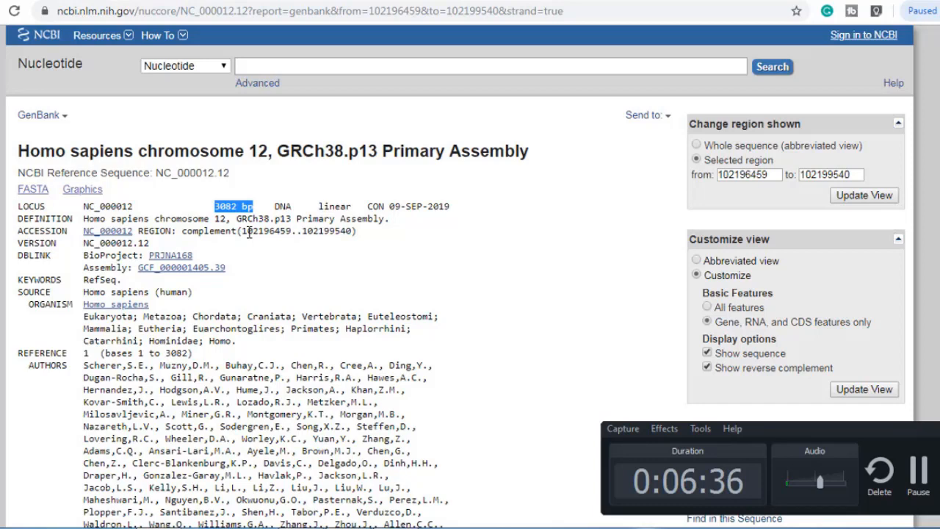
pyautogui.moveTo(126, 189)
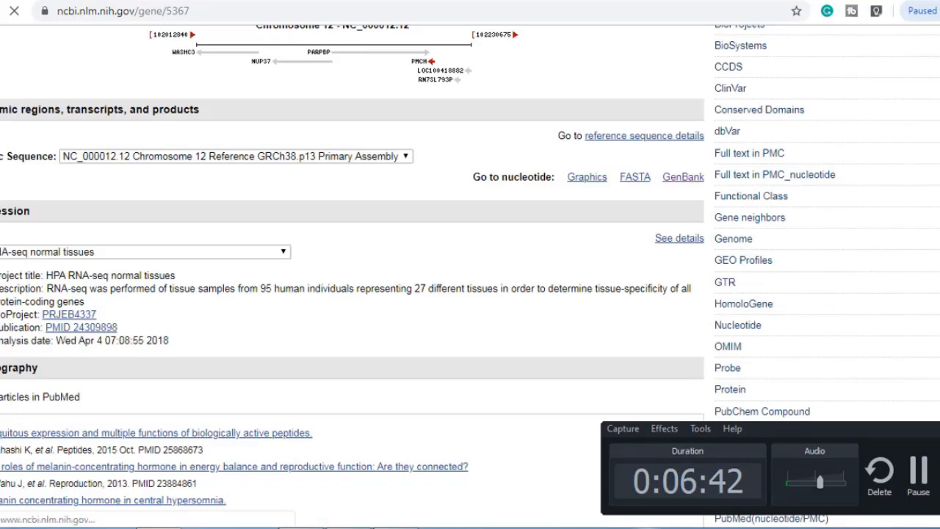
pyautogui.scroll(-3)
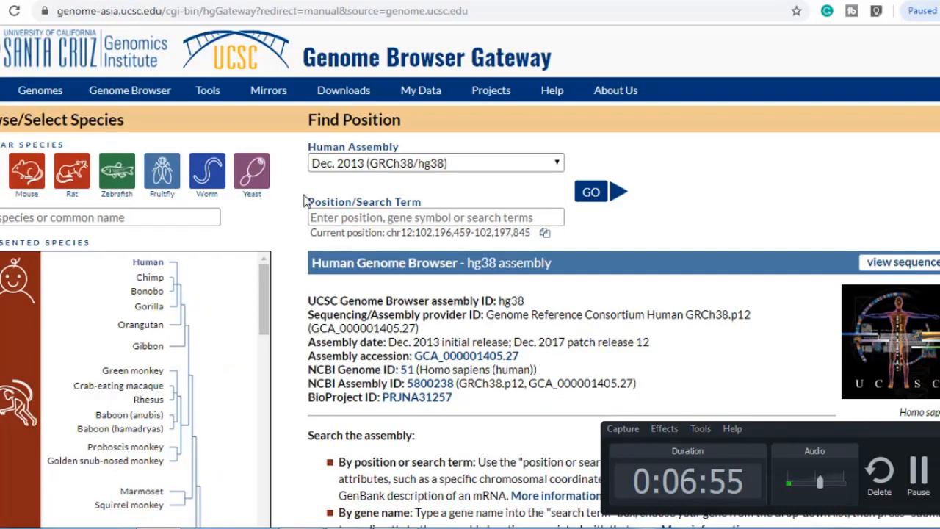
pyautogui.write('PMCH')
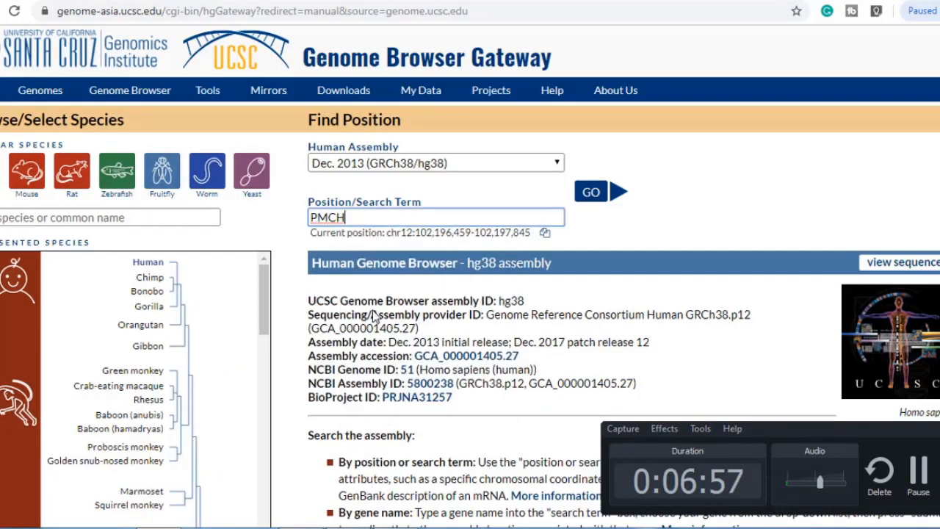
pyautogui.click(591, 191)
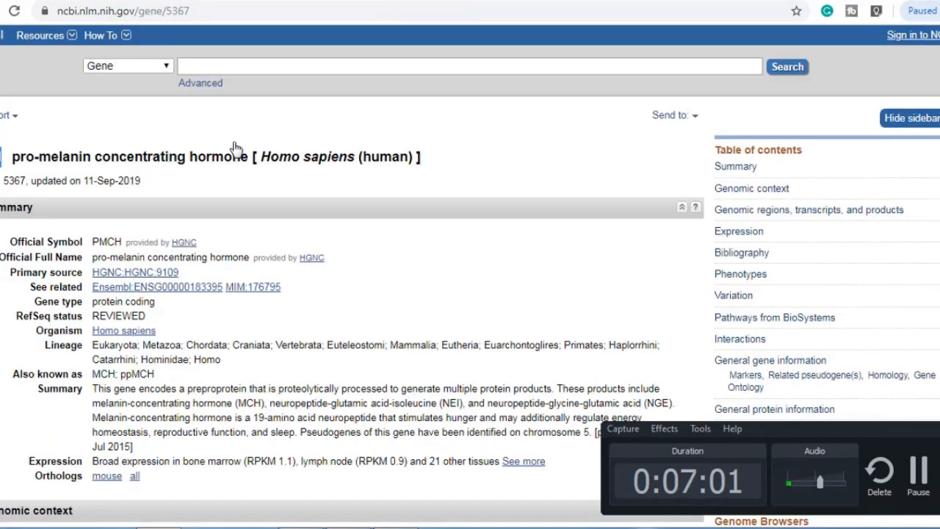
# Highlight PMCH's exon count of 3 in Genomic context, then return to the UCSC results.
pyautogui.scroll(-3)
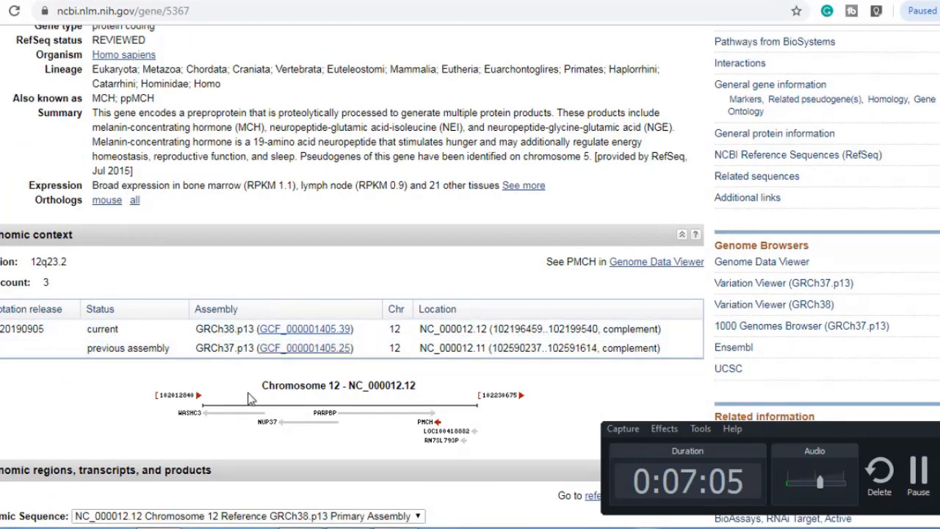
pyautogui.doubleClick(300, 385)
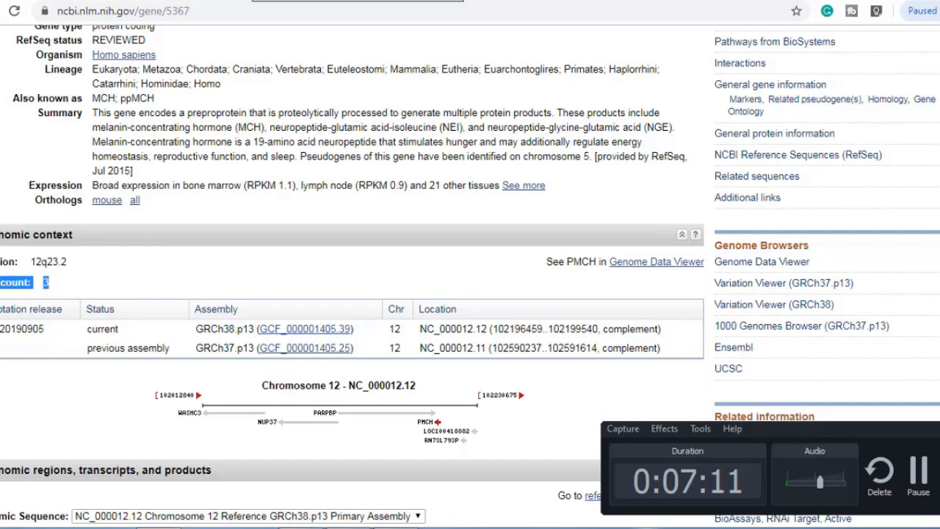
pyautogui.click(727, 367)
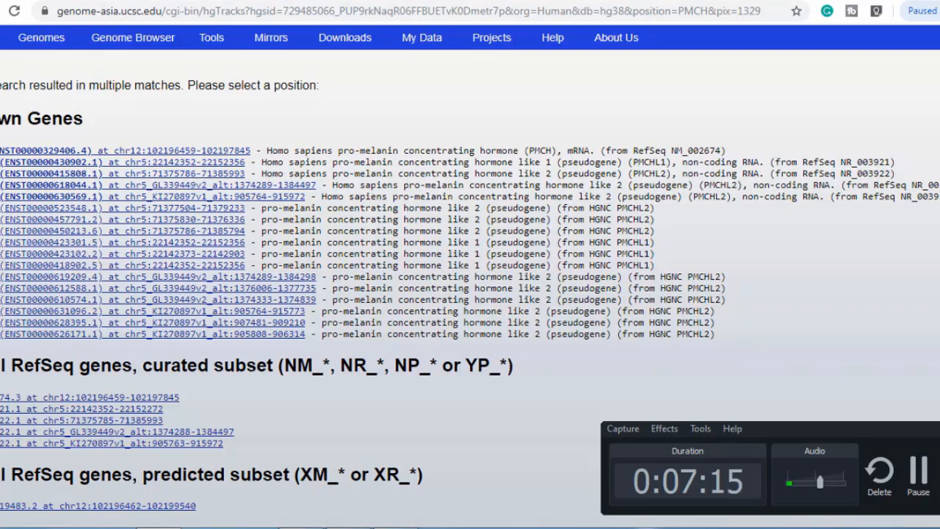
pyautogui.moveTo(268, 53)
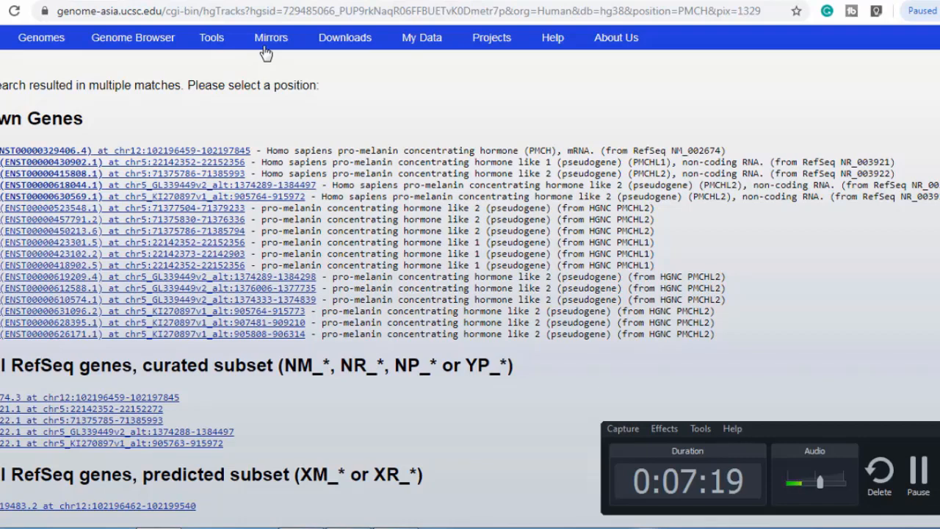
pyautogui.moveTo(379, 179)
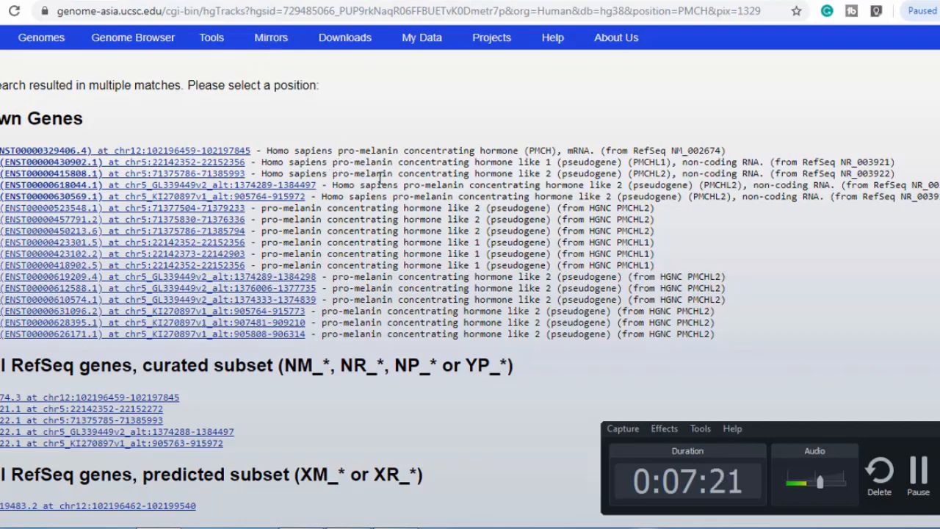
pyautogui.moveTo(452, 150)
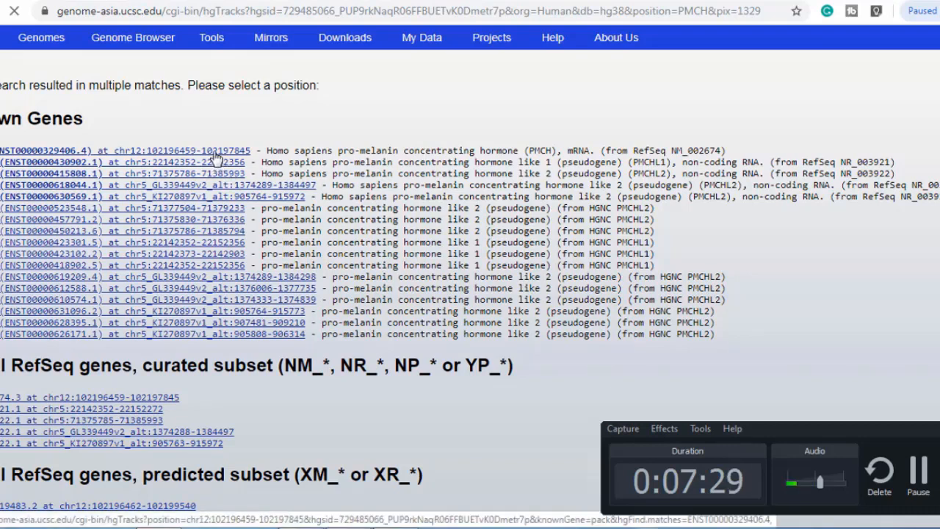
# View the PMCH mRNA match at chr12:102,196,459-102,197,845 (1,387 bp) in the hg38 browser.
pyautogui.click(124, 147)
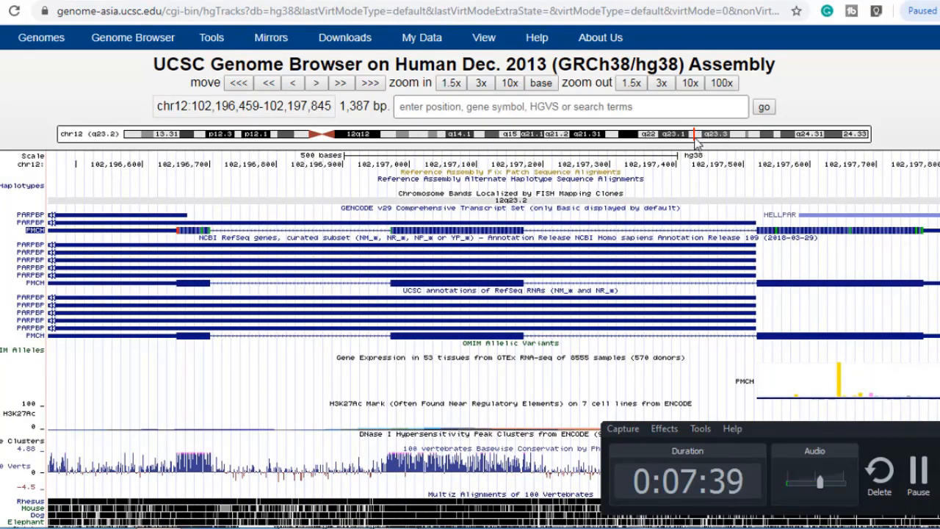
pyautogui.moveTo(695, 138)
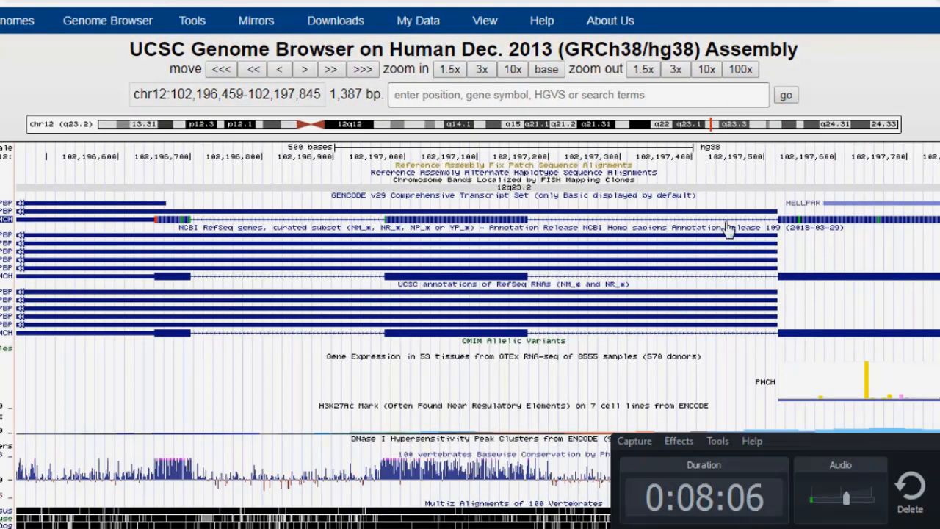
pyautogui.moveTo(723, 229)
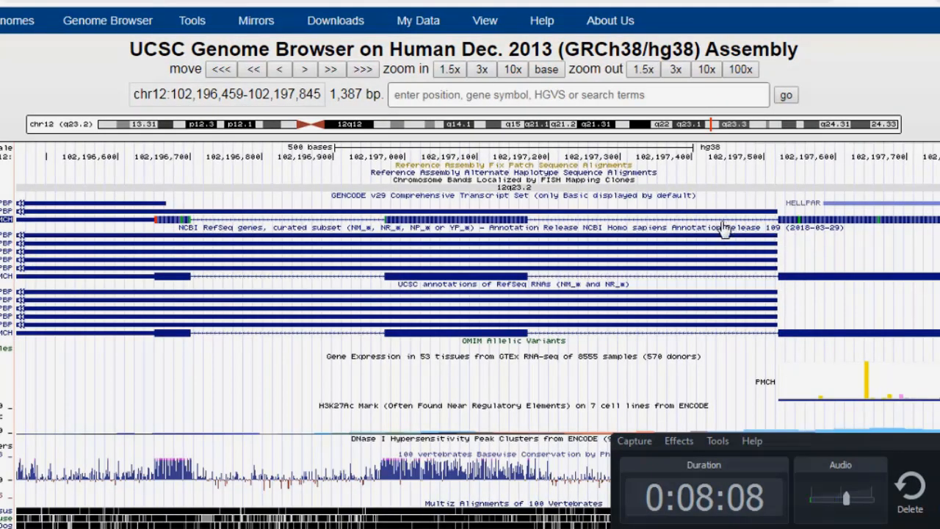